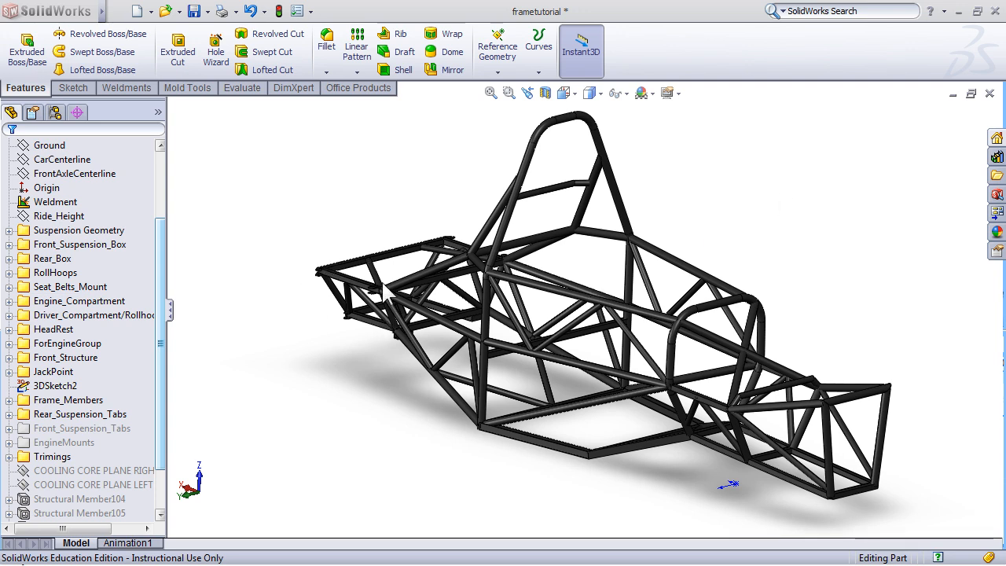
{"action": "mouse_move", "coordinate": [388, 299]}
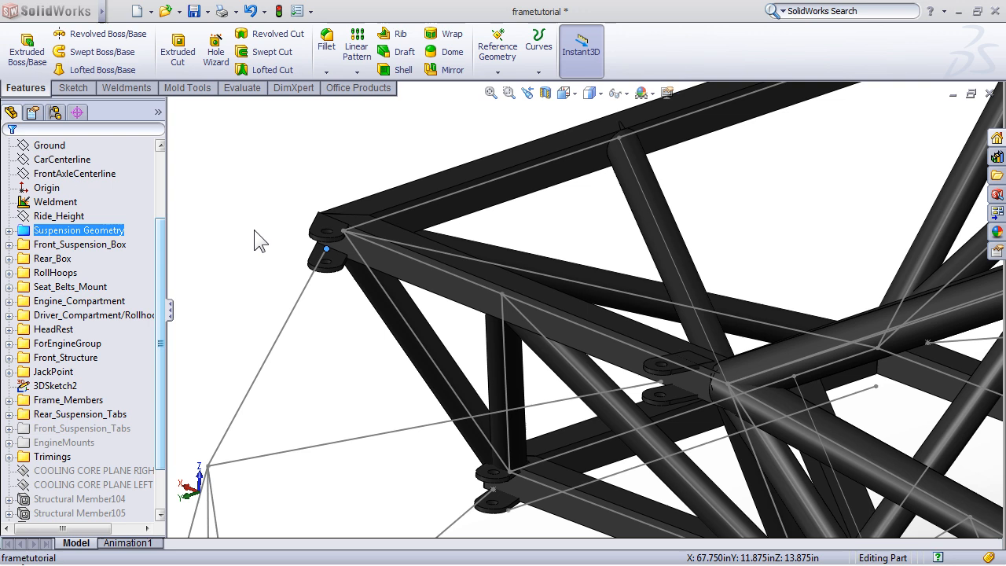
{"action": "mouse_move", "coordinate": [307, 264]}
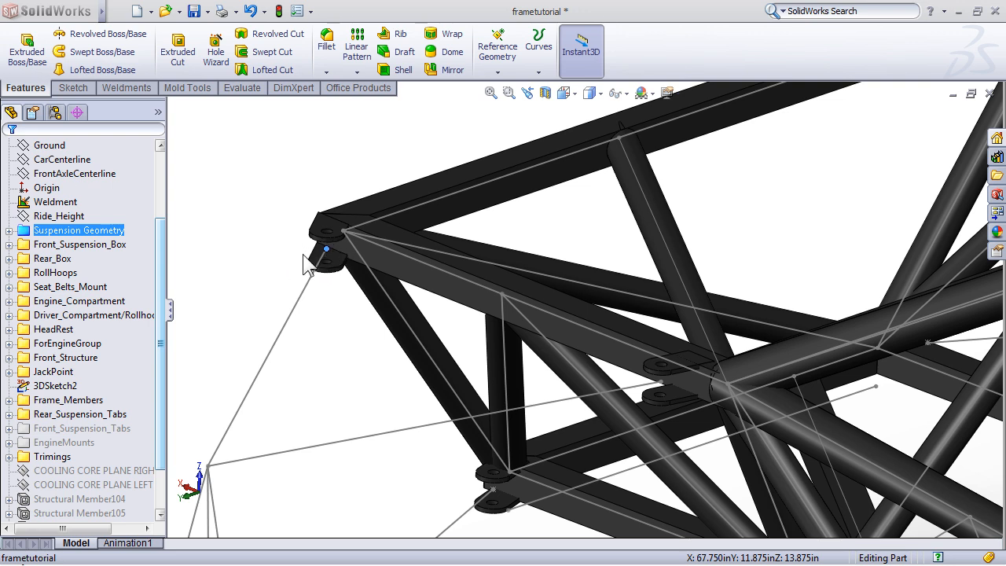
{"action": "mouse_move", "coordinate": [328, 263]}
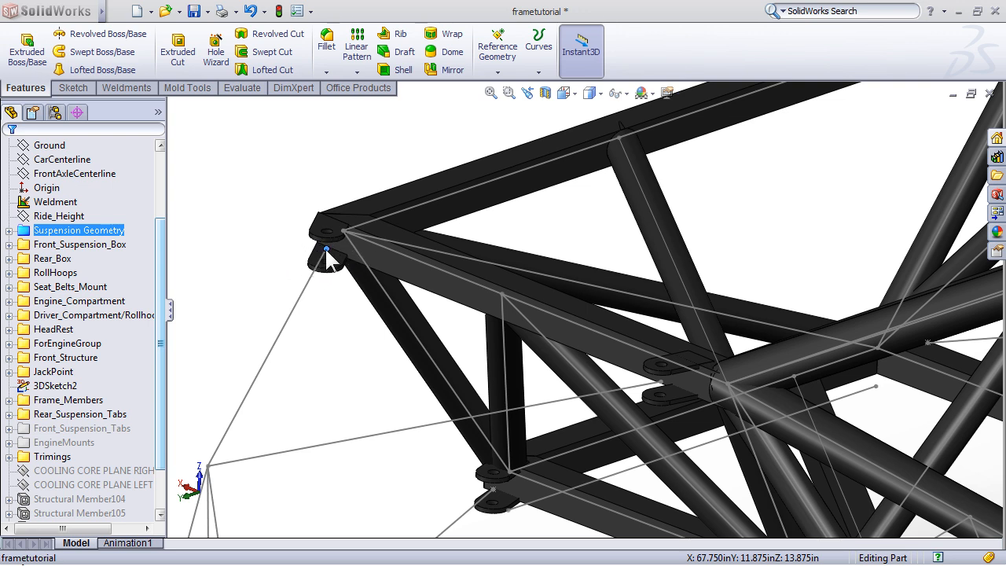
{"action": "mouse_move", "coordinate": [401, 259]}
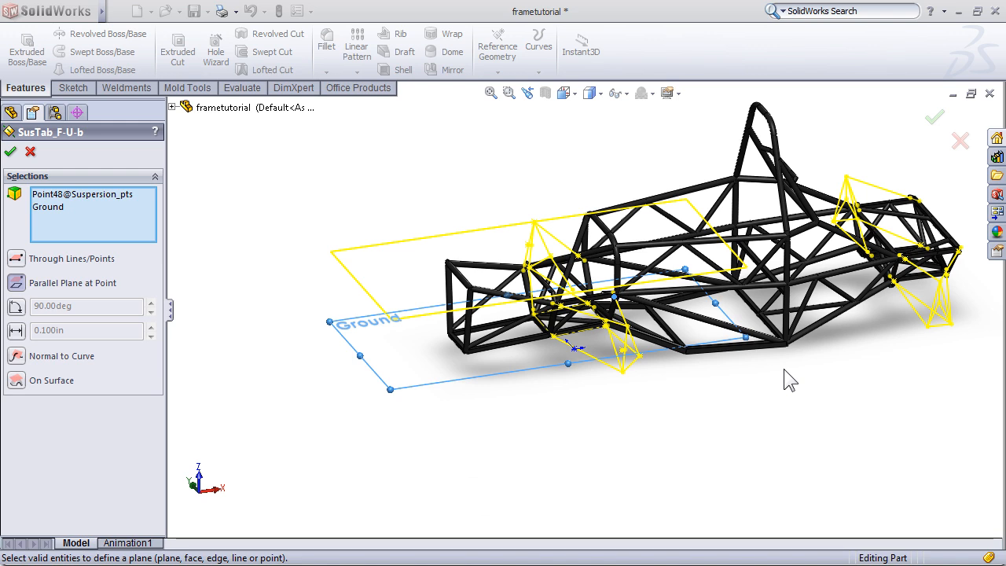
{"action": "mouse_move", "coordinate": [637, 316]}
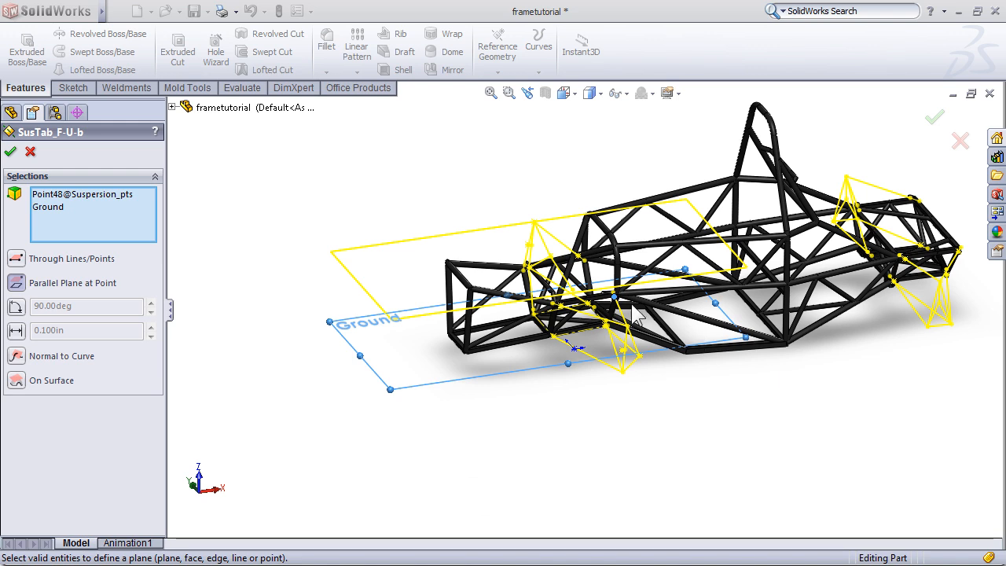
{"action": "mouse_move", "coordinate": [487, 369]}
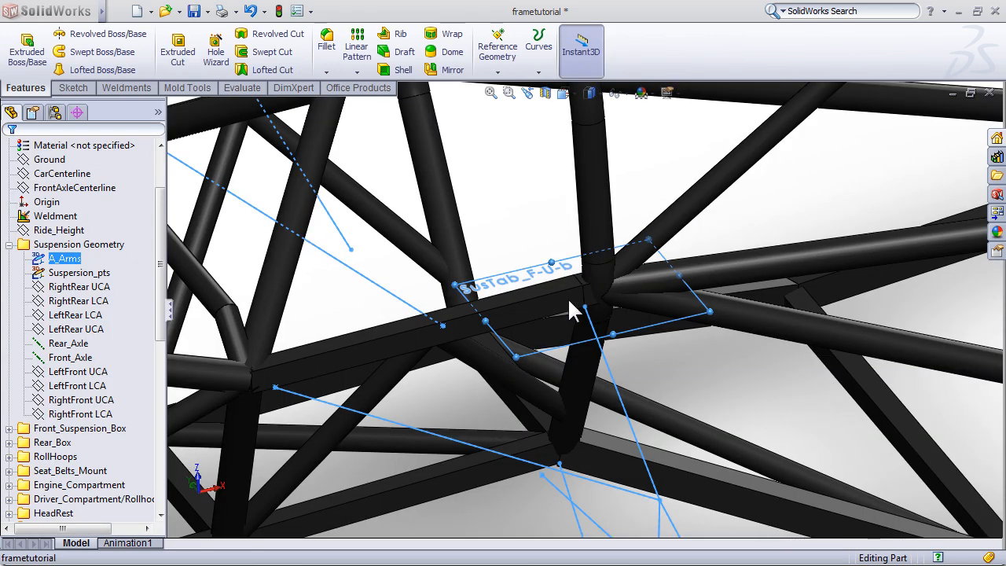
{"action": "mouse_move", "coordinate": [590, 314]}
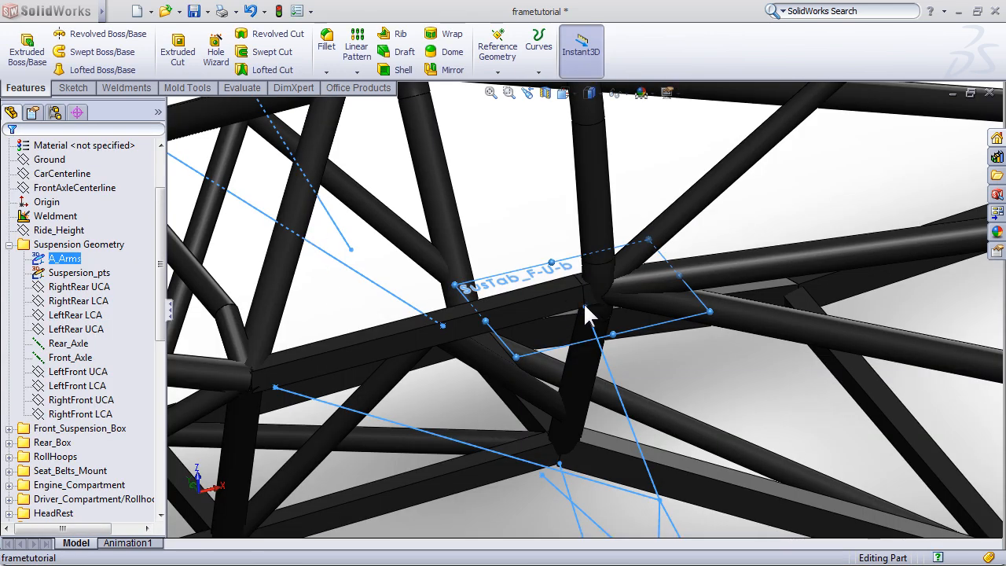
{"action": "mouse_move", "coordinate": [527, 259]}
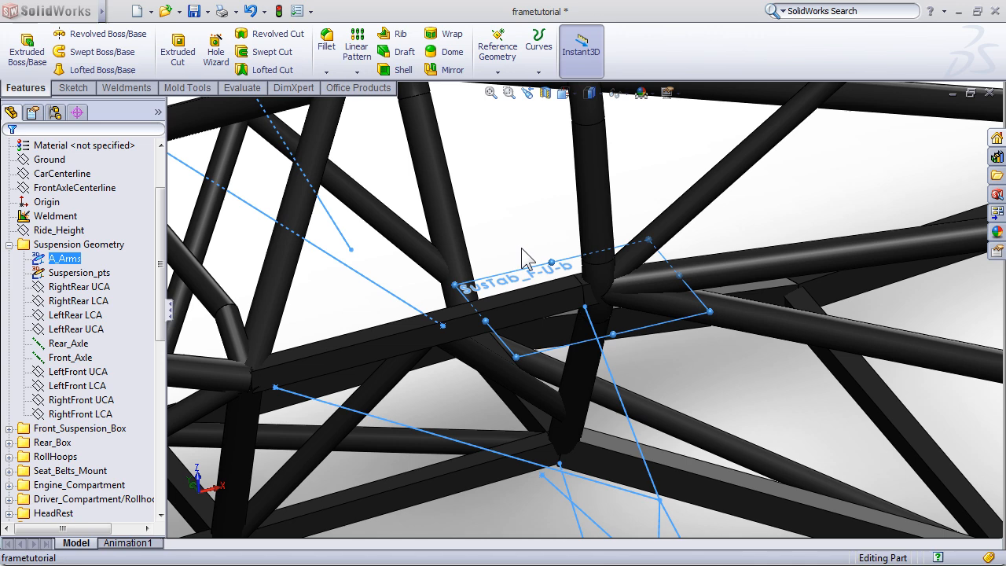
{"action": "mouse_move", "coordinate": [589, 318]}
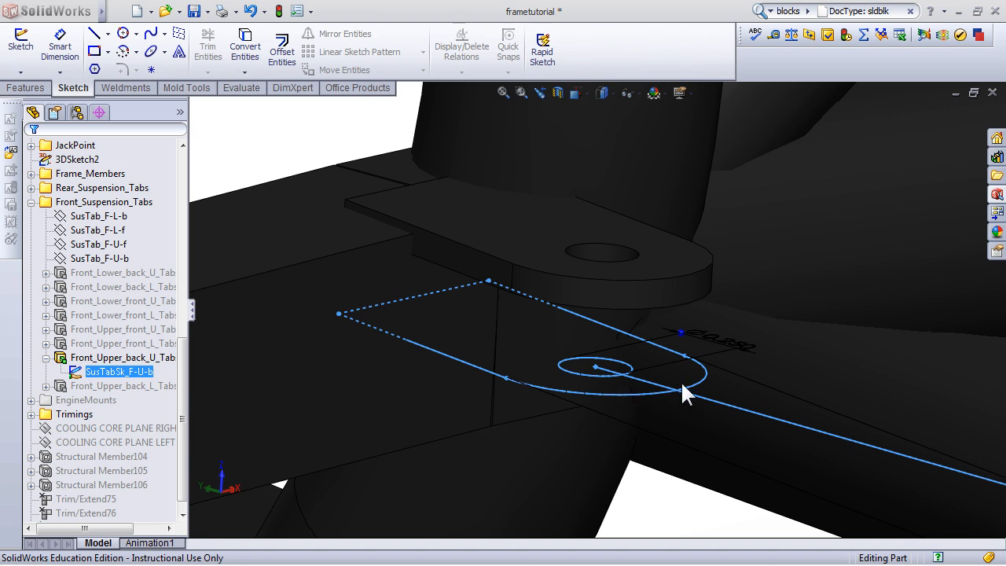
{"action": "mouse_move", "coordinate": [414, 369]}
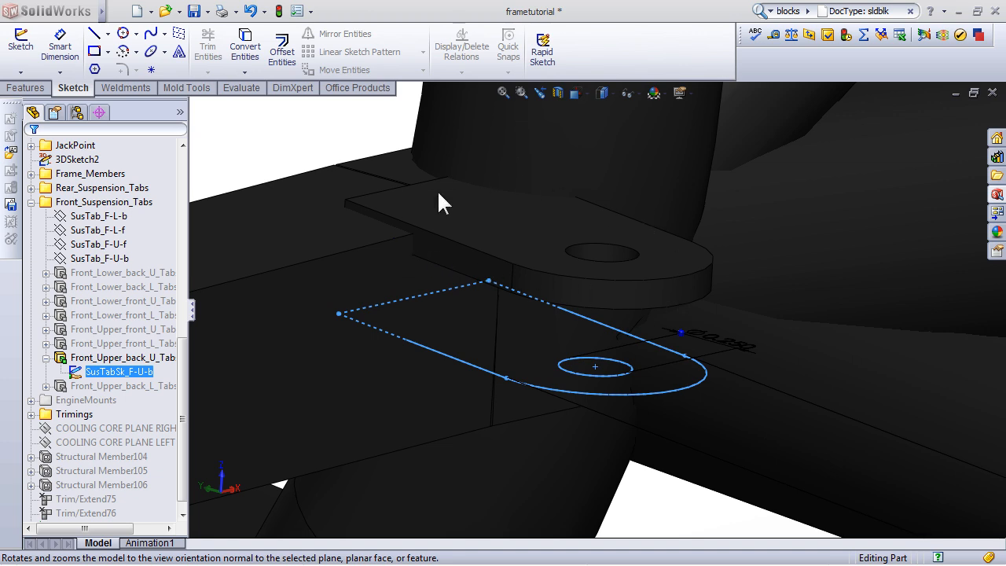
Step: Right-click the SusTabSk_F-U-b sketch under Front_Upper_back_U_Tabs
{"action": "right_click", "coordinate": [123, 357]}
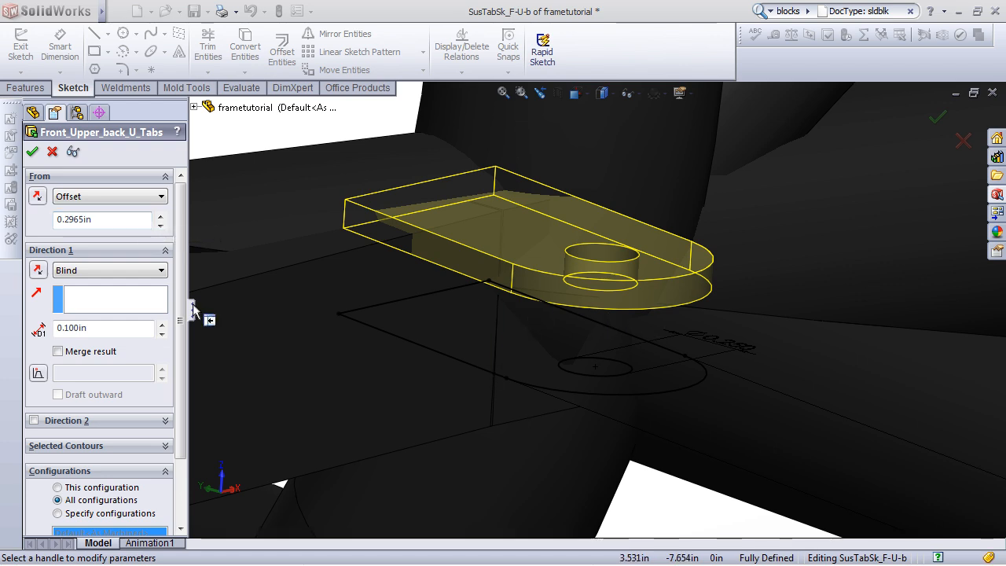
{"action": "mouse_move", "coordinate": [102, 219]}
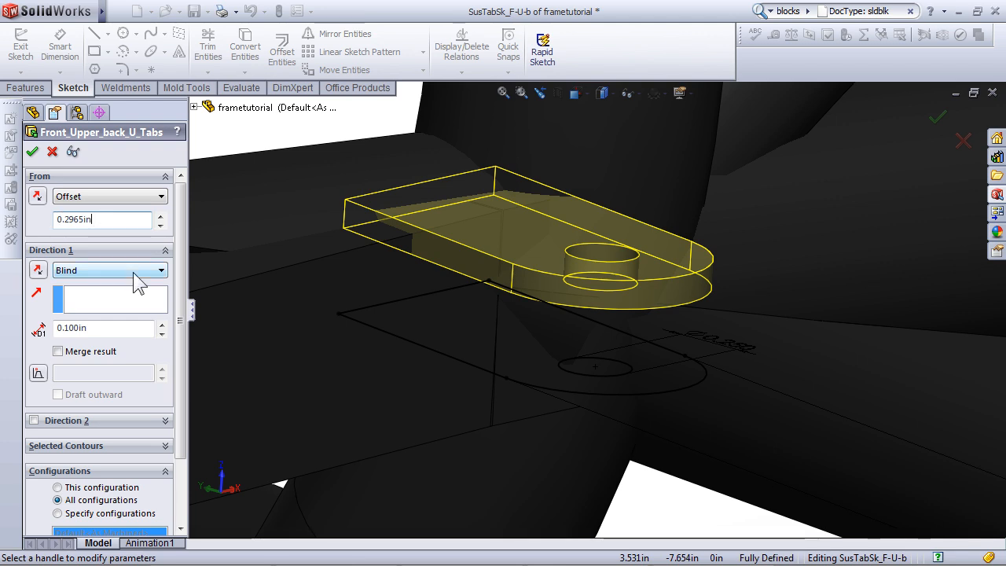
{"action": "mouse_move", "coordinate": [118, 345]}
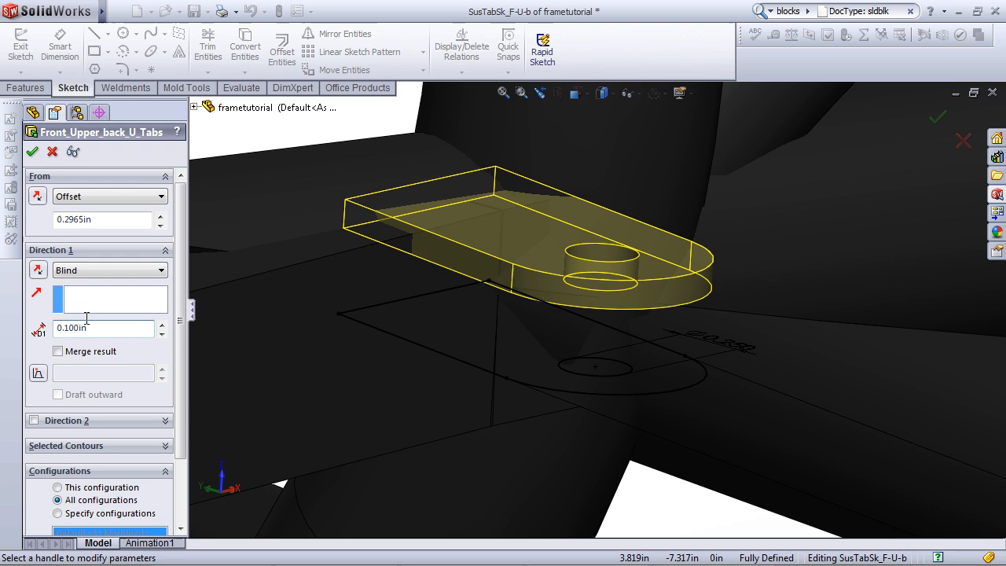
Step: Close the Front_Upper_back_U_Tabs extrusion after reviewing its 0.2965in offset and 0.100in thickness
{"action": "left_click", "coordinate": [33, 151]}
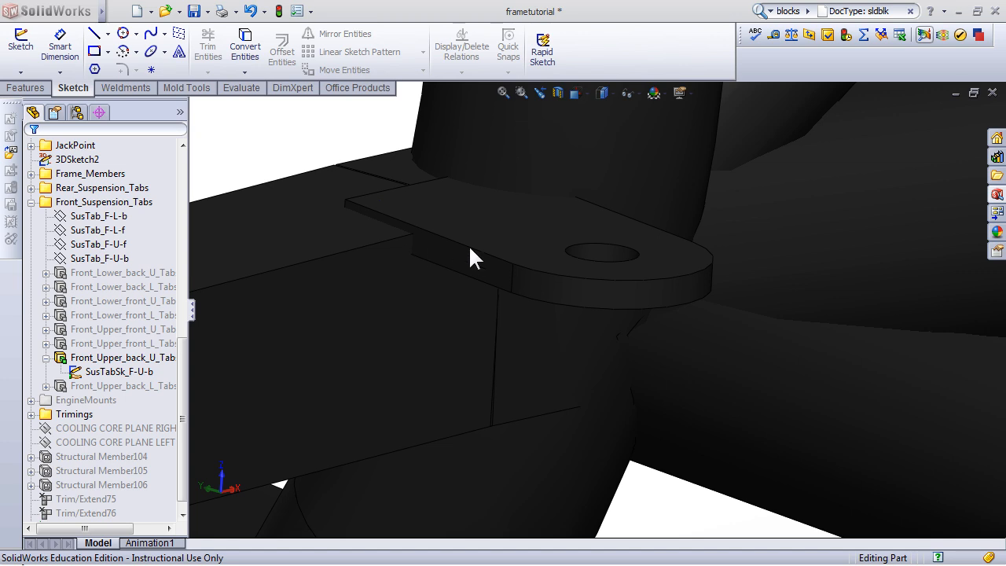
{"action": "mouse_move", "coordinate": [385, 196]}
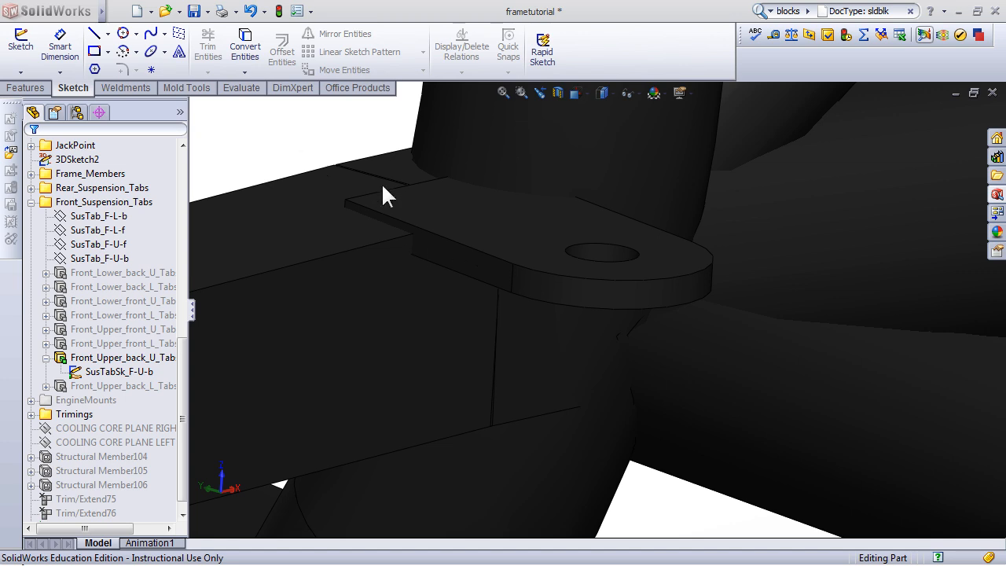
{"action": "mouse_move", "coordinate": [428, 245]}
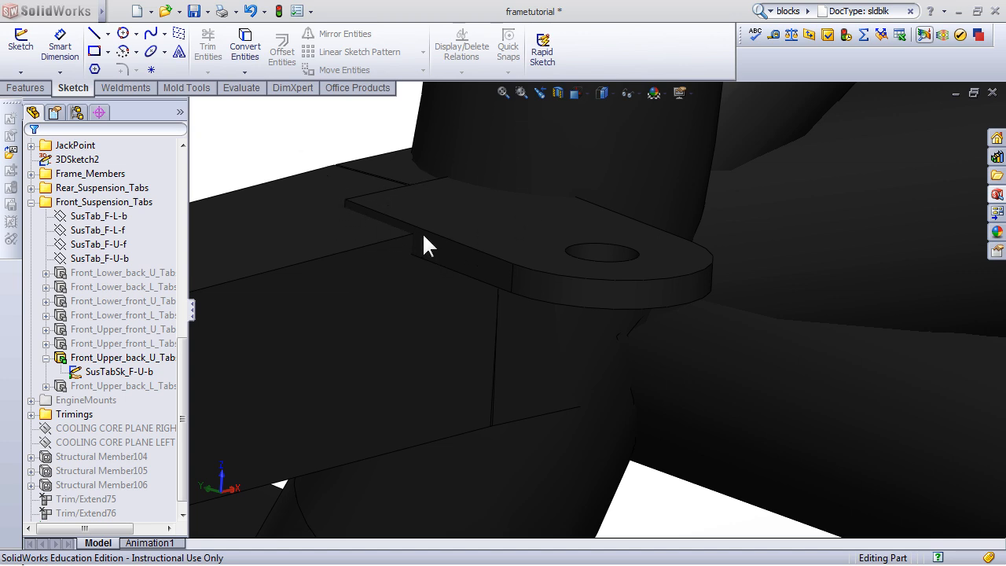
{"action": "mouse_move", "coordinate": [287, 169]}
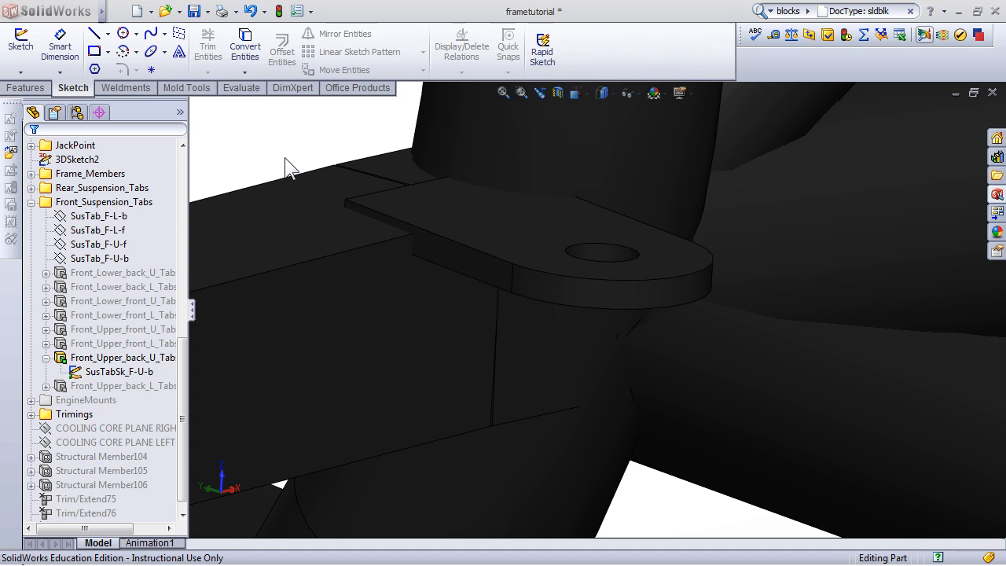
{"action": "mouse_move", "coordinate": [296, 171]}
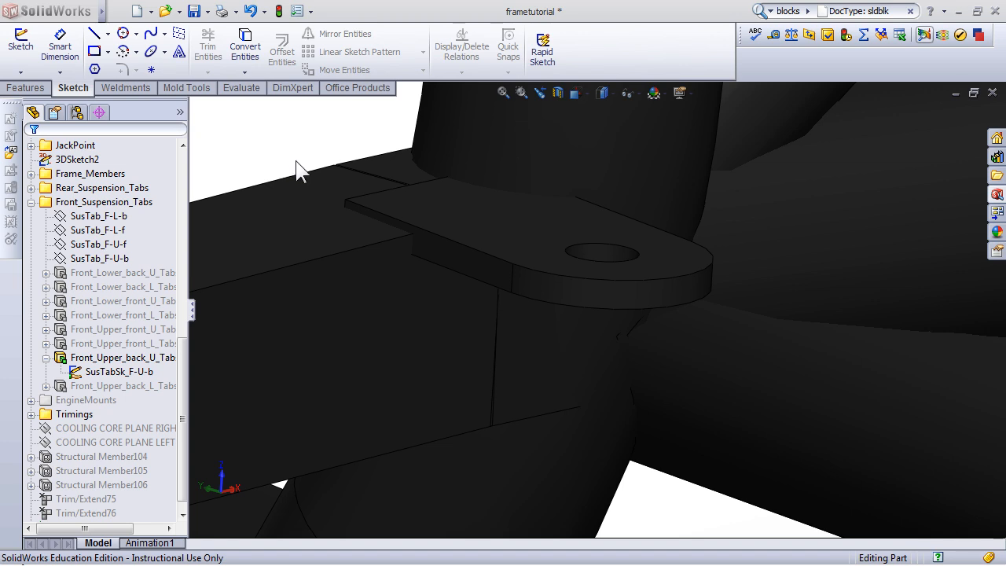
{"action": "mouse_move", "coordinate": [378, 216]}
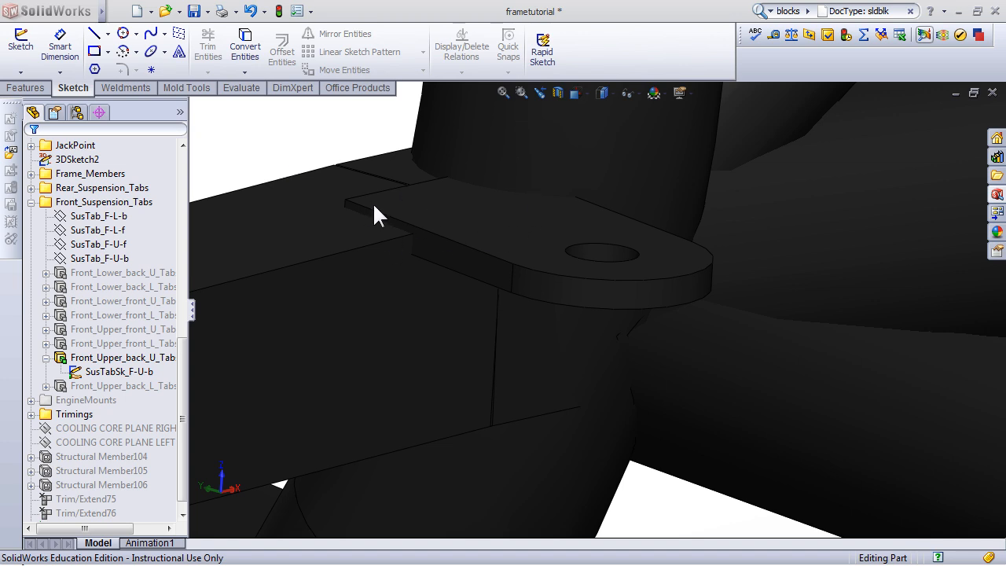
{"action": "mouse_move", "coordinate": [353, 244]}
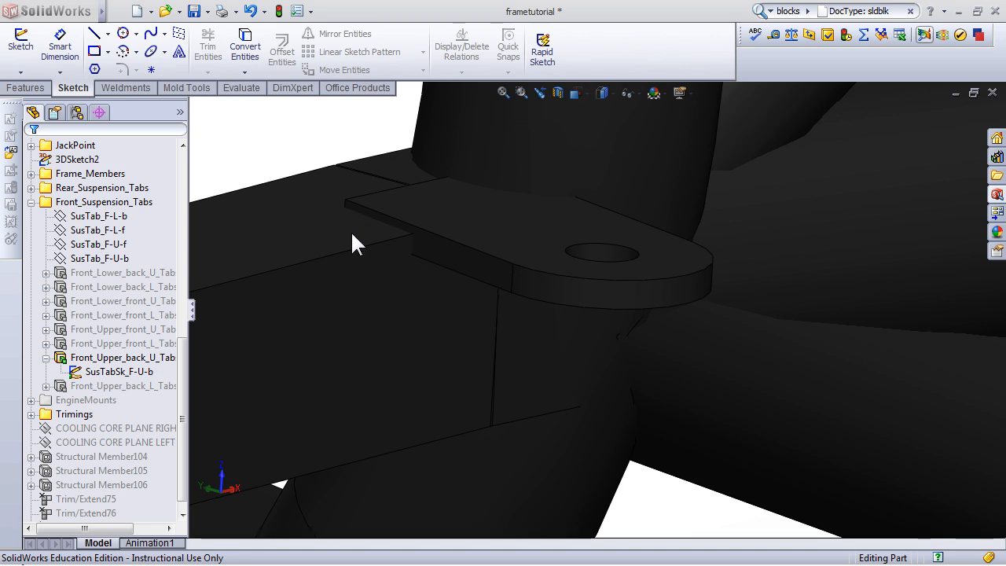
{"action": "mouse_move", "coordinate": [424, 241]}
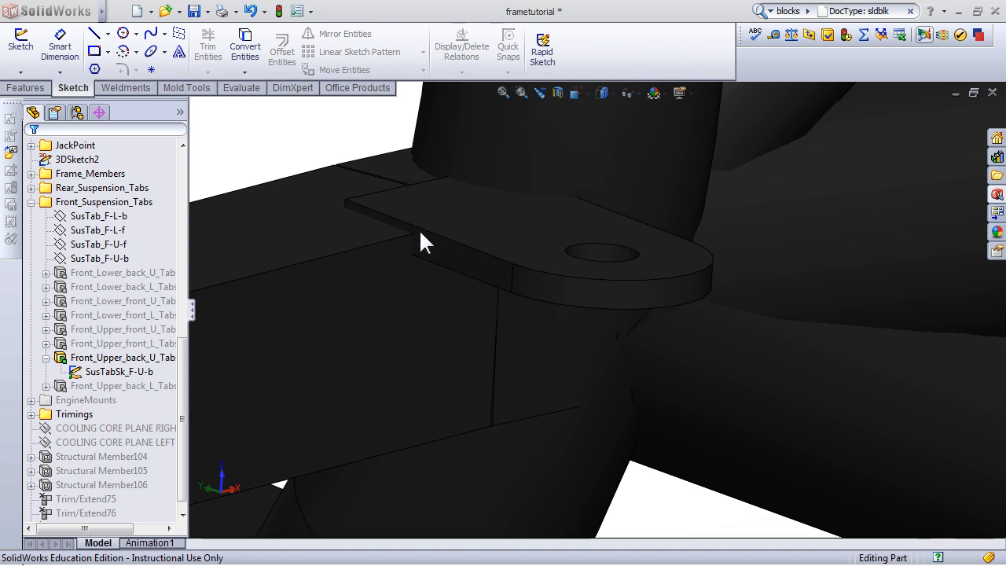
{"action": "mouse_move", "coordinate": [617, 352]}
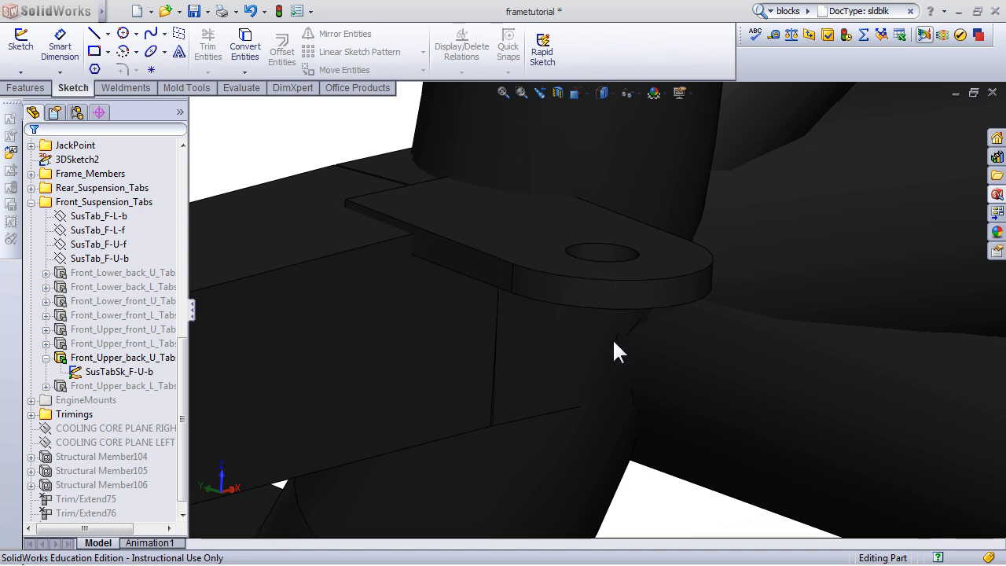
{"action": "mouse_move", "coordinate": [379, 221]}
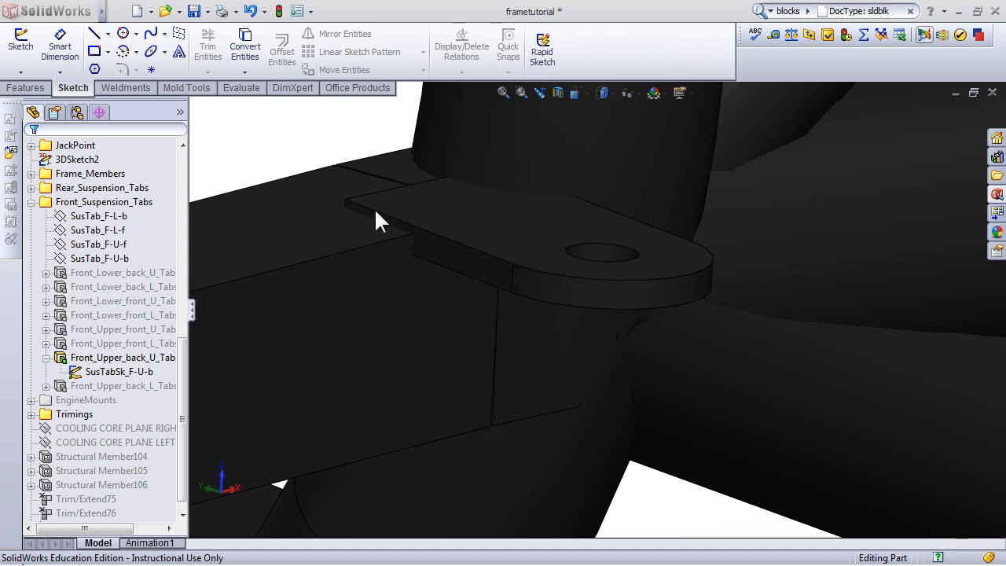
{"action": "mouse_move", "coordinate": [369, 220]}
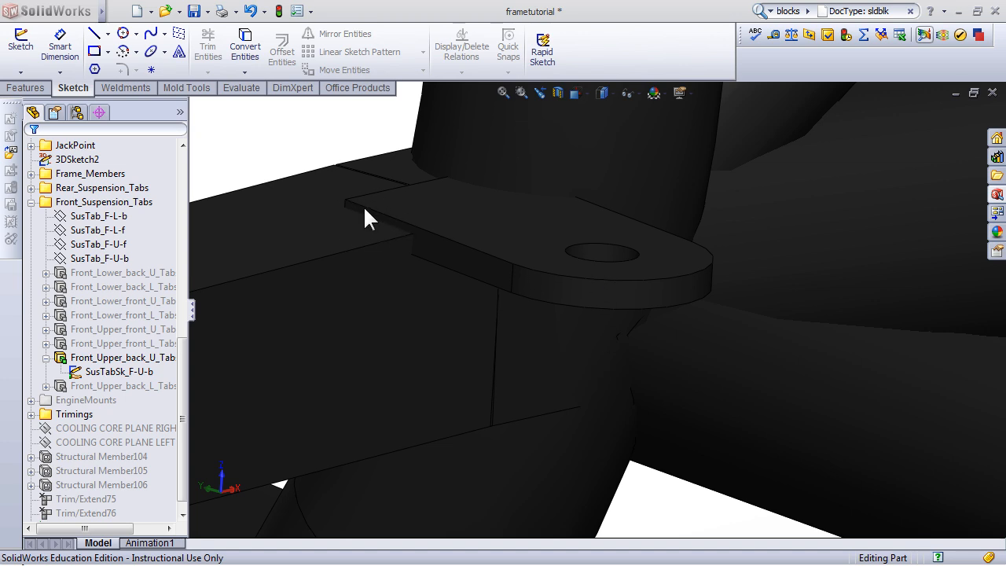
{"action": "mouse_move", "coordinate": [402, 226]}
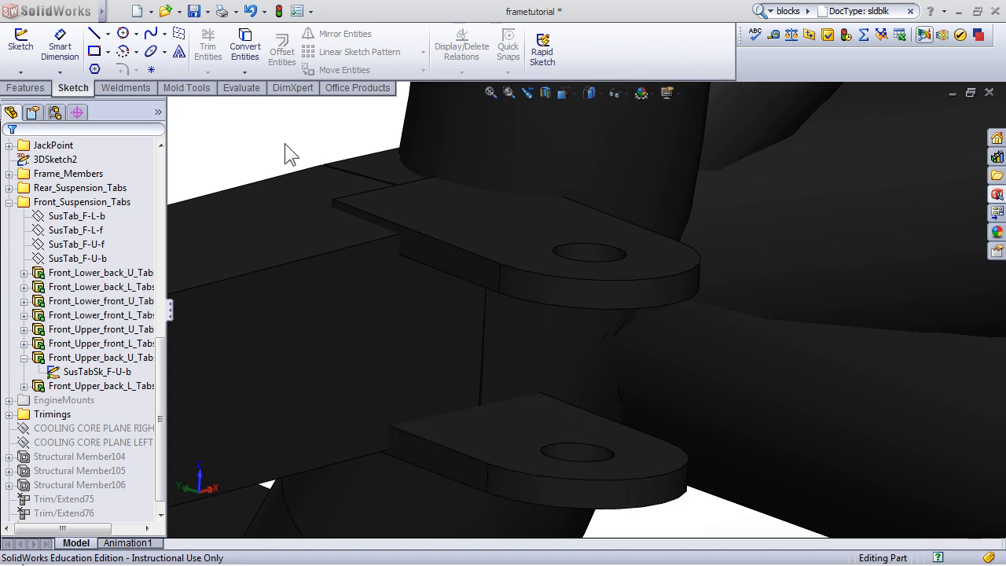
{"action": "mouse_move", "coordinate": [385, 393]}
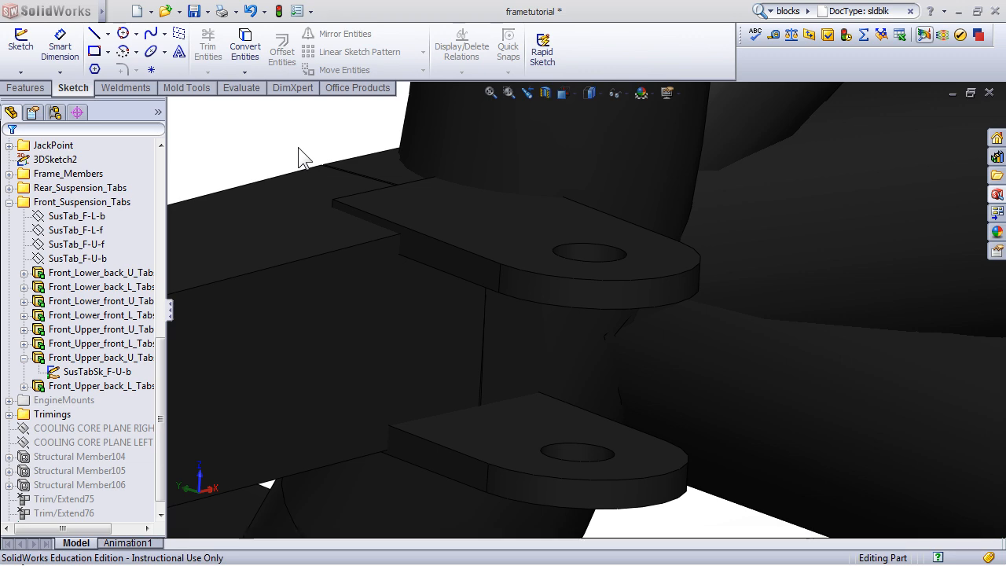
{"action": "mouse_move", "coordinate": [766, 79]}
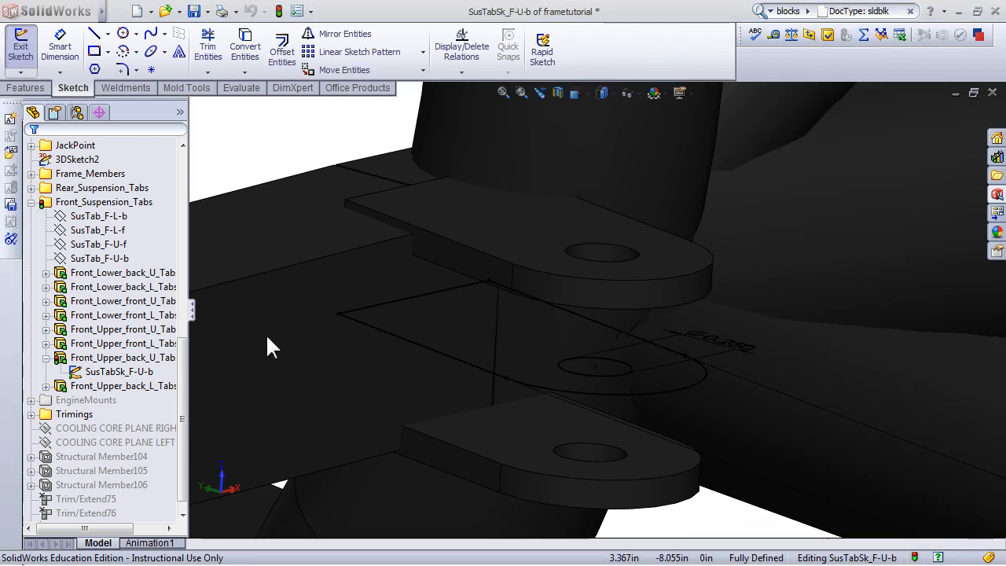
Step: Save the SusTabSk_F-U-b sketch as a block file under its own name
{"action": "left_click", "coordinate": [119, 371]}
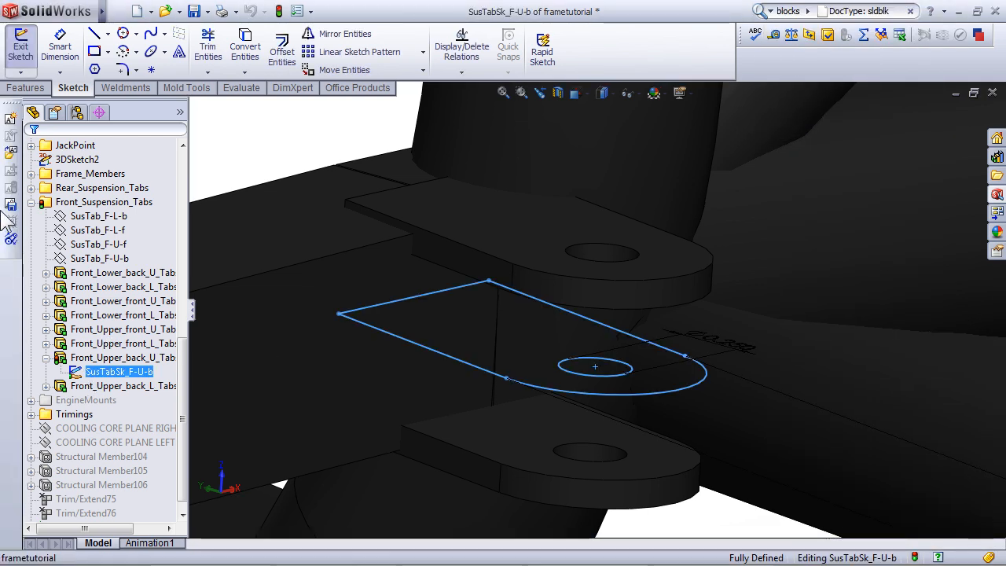
{"action": "mouse_move", "coordinate": [12, 204]}
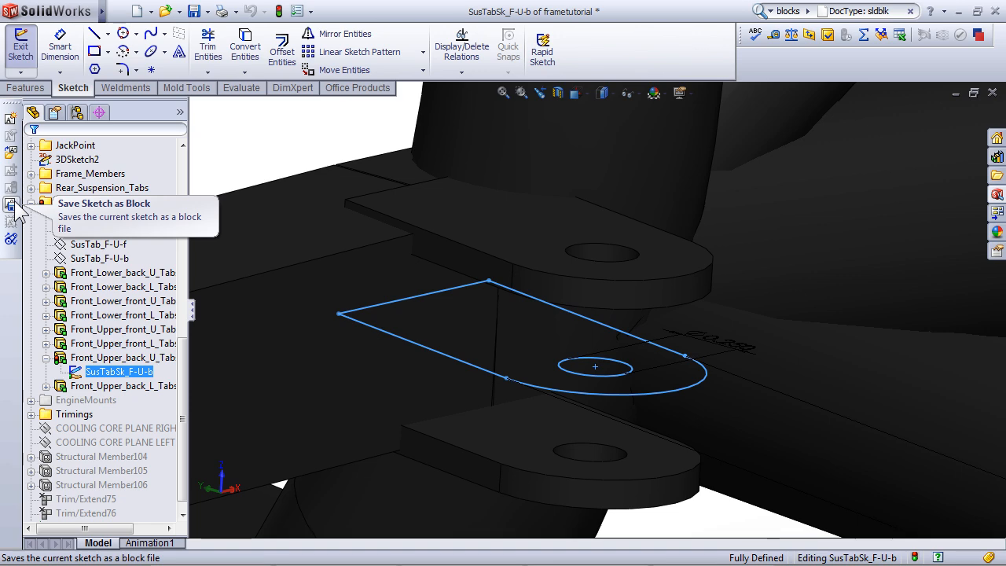
{"action": "left_click", "coordinate": [104, 203]}
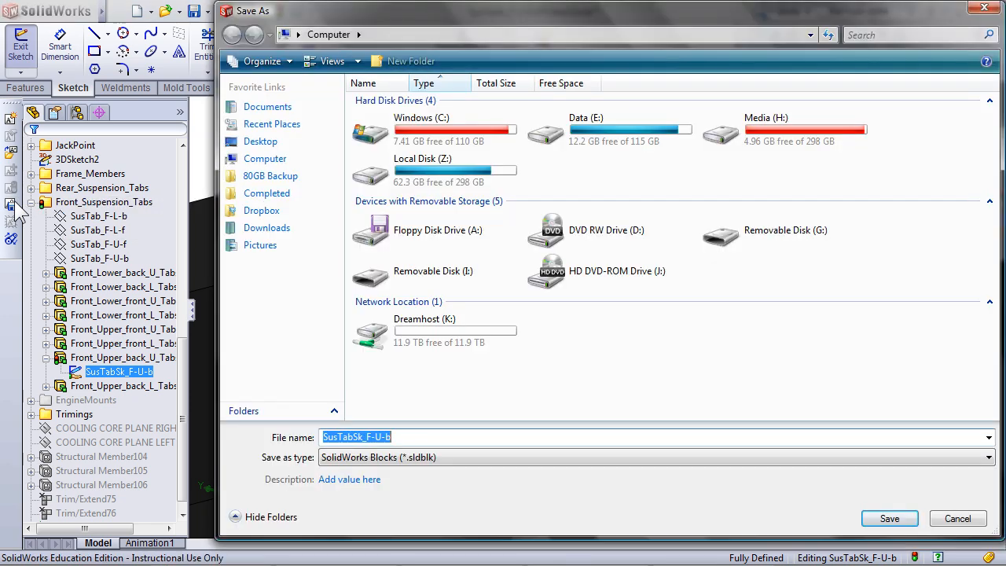
{"action": "left_click", "coordinate": [888, 518]}
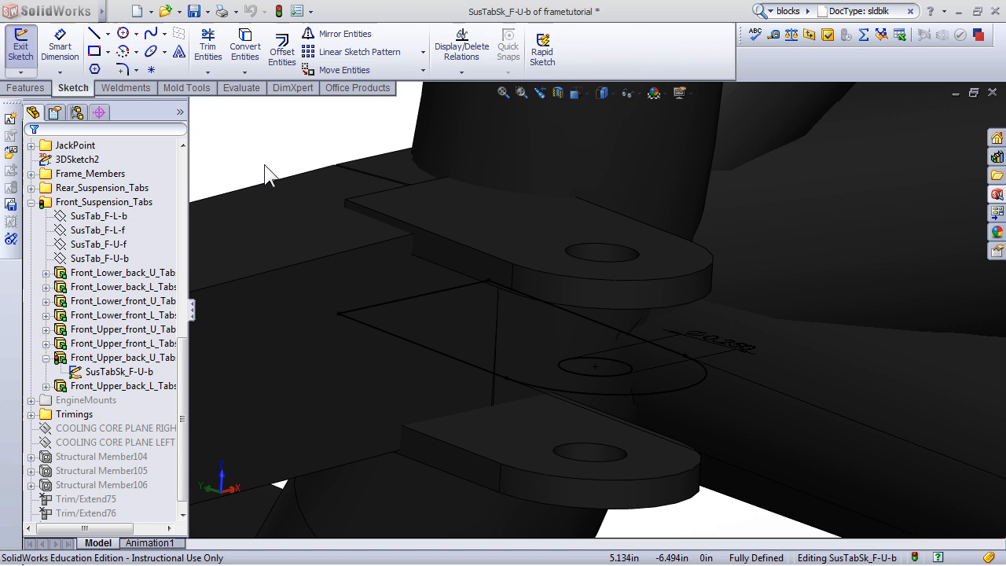
{"action": "mouse_move", "coordinate": [153, 16]}
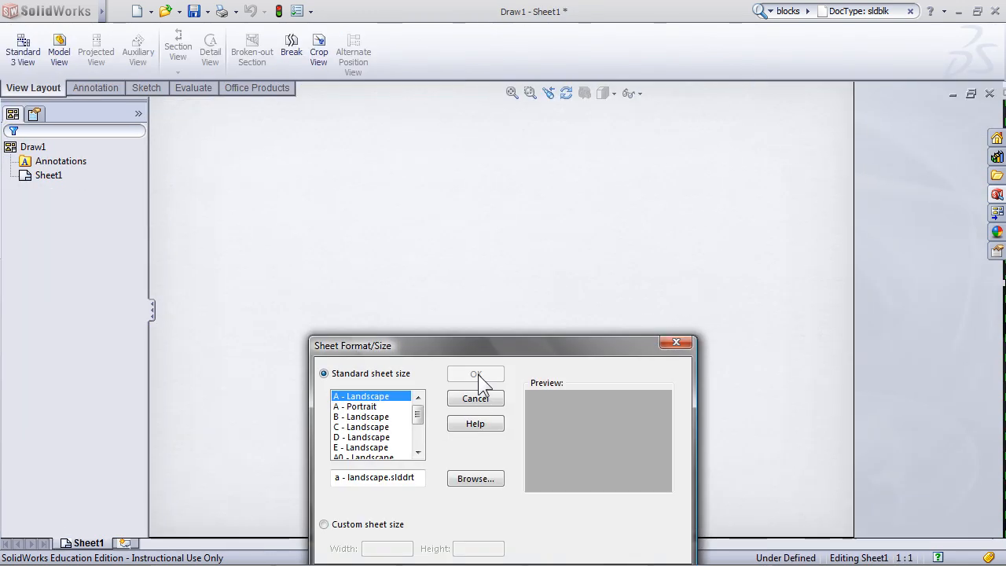
Step: Accept A - Landscape as the new drawing's sheet size
{"action": "left_click", "coordinate": [476, 373]}
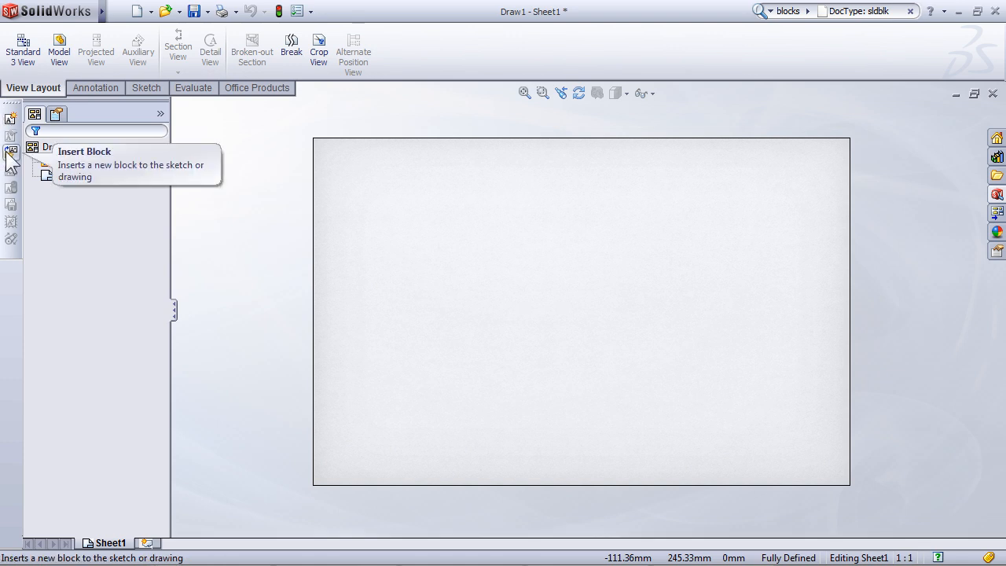
Step: Start Insert Block on Draw1 and browse for the saved block file
{"action": "left_click", "coordinate": [11, 154]}
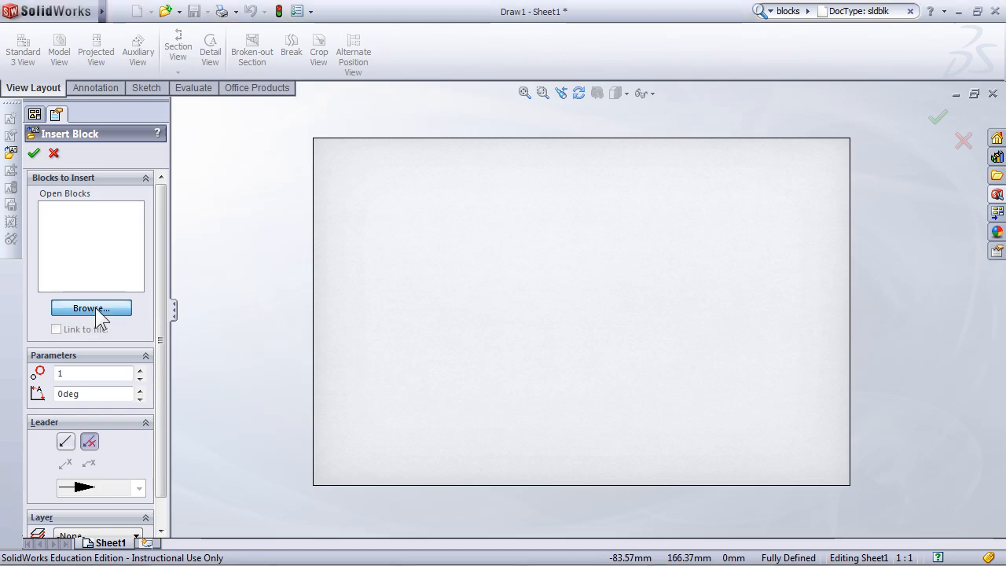
{"action": "left_click", "coordinate": [91, 307]}
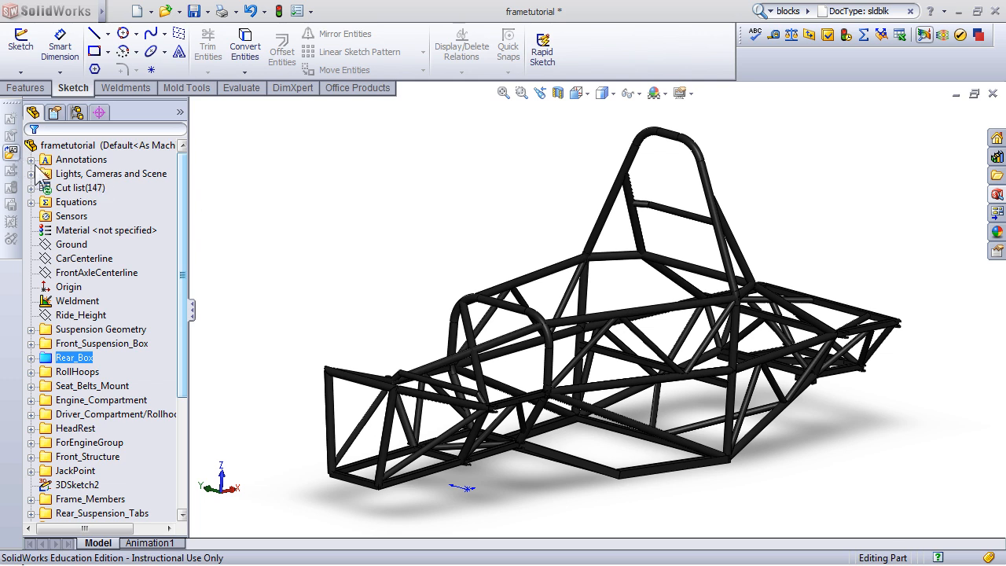
{"action": "mouse_move", "coordinate": [313, 181]}
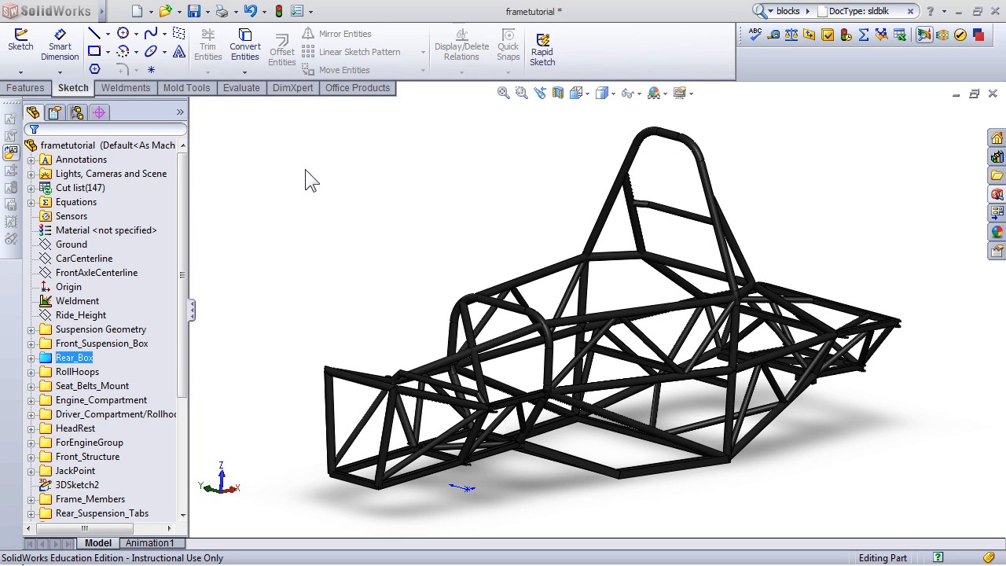
{"action": "mouse_move", "coordinate": [242, 234]}
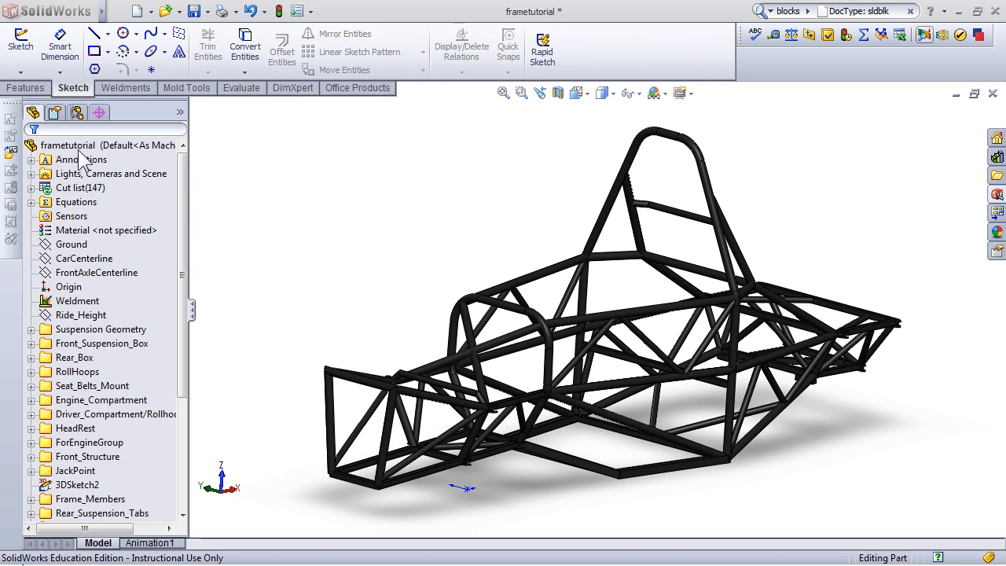
{"action": "mouse_move", "coordinate": [64, 164]}
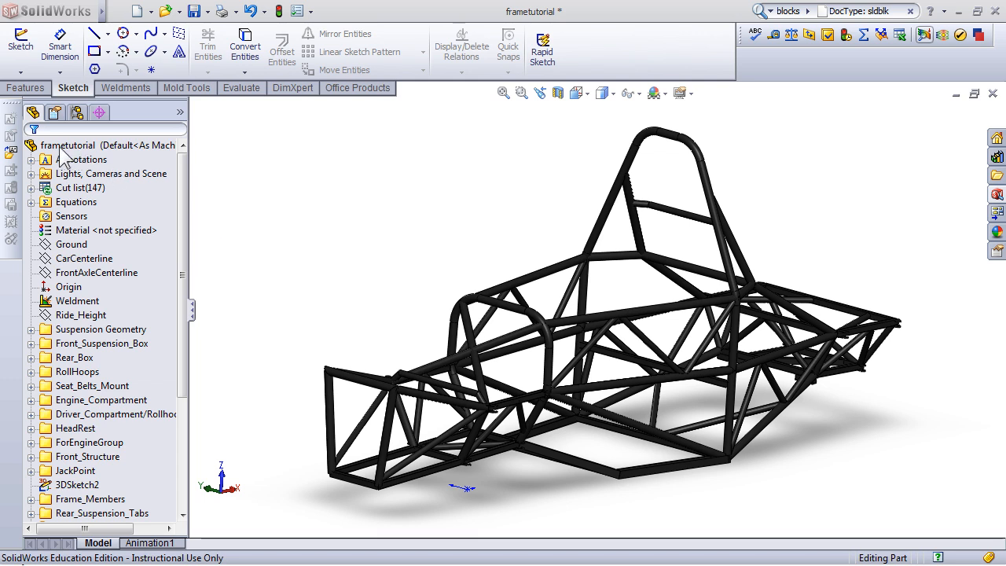
Step: Right-click the frametutorial part in the FeatureManager tree
{"action": "right_click", "coordinate": [71, 144]}
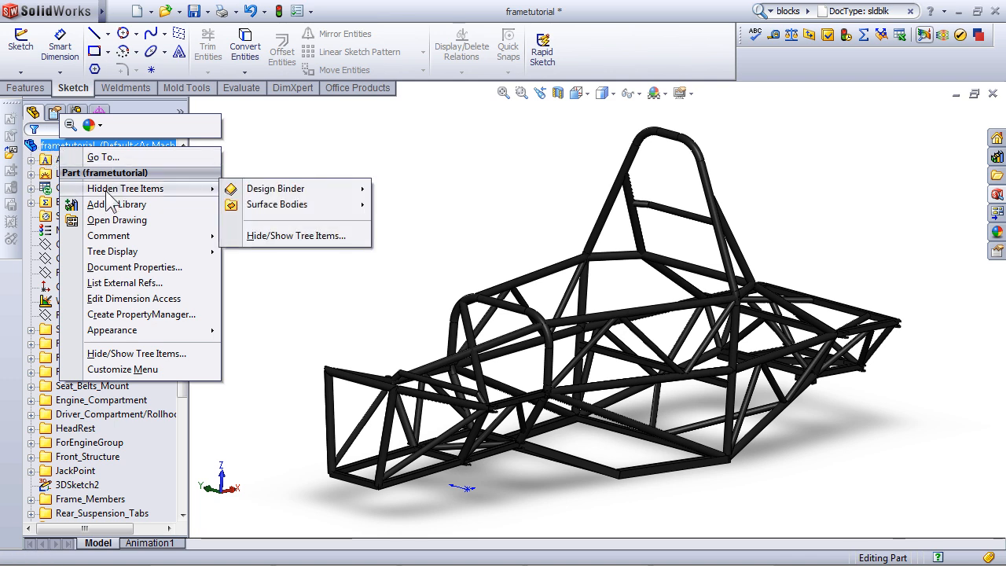
{"action": "mouse_move", "coordinate": [275, 188]}
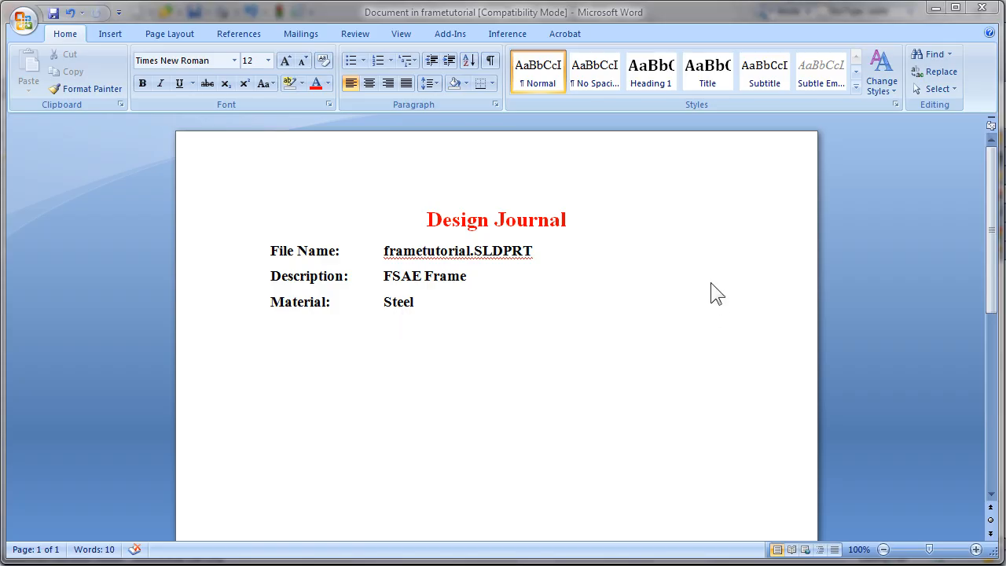
{"action": "mouse_move", "coordinate": [682, 283]}
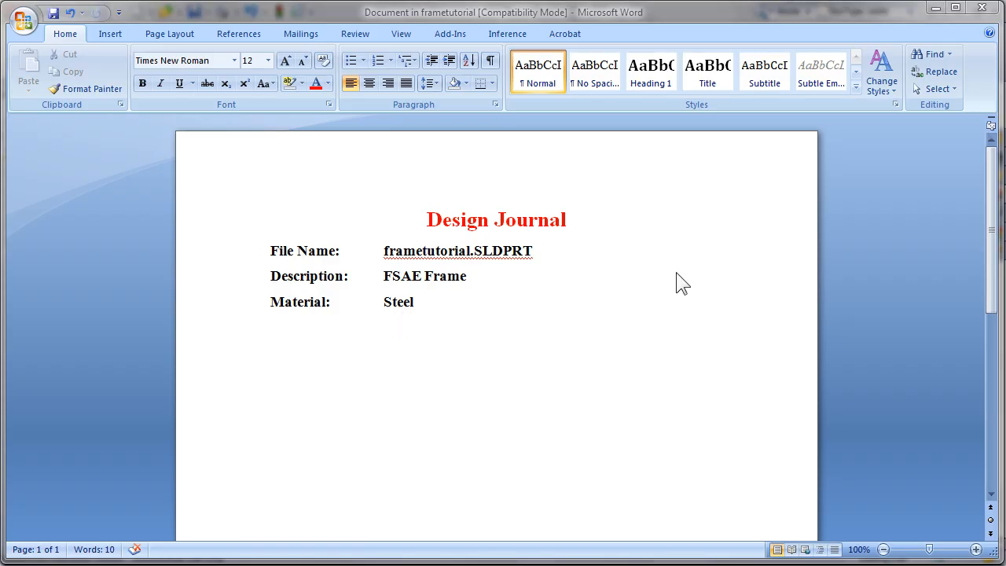
{"action": "mouse_move", "coordinate": [706, 234]}
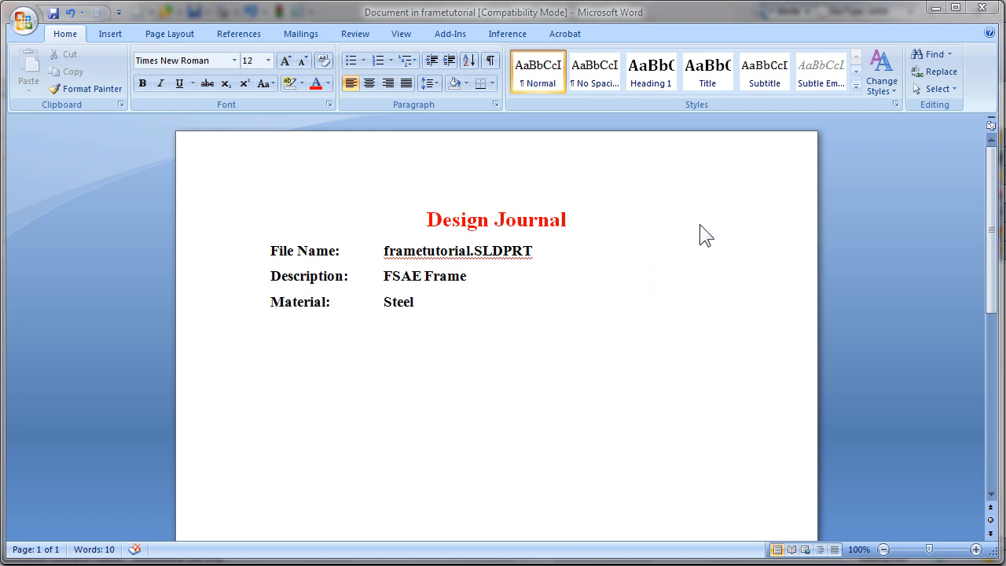
{"action": "mouse_move", "coordinate": [391, 370]}
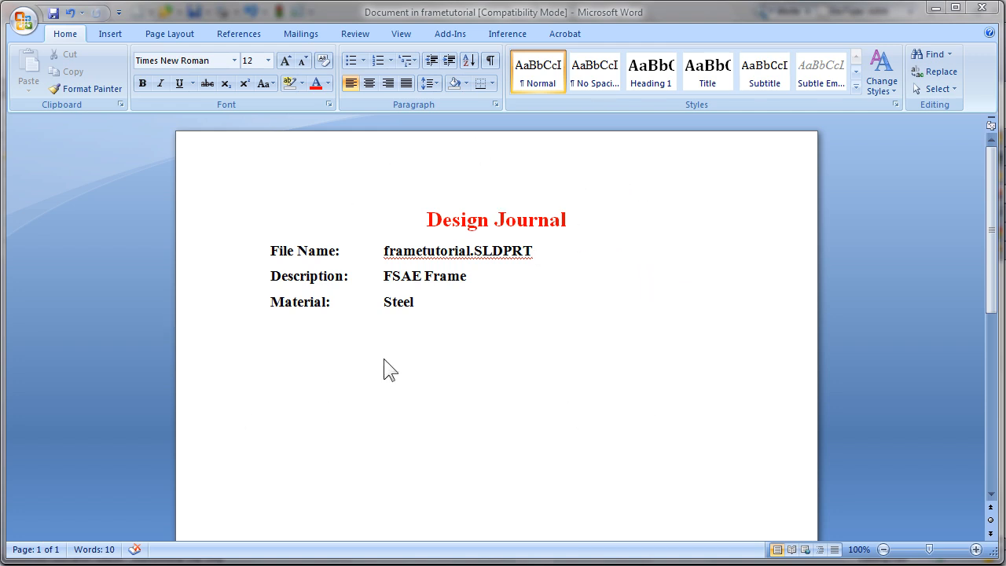
{"action": "mouse_move", "coordinate": [296, 252]}
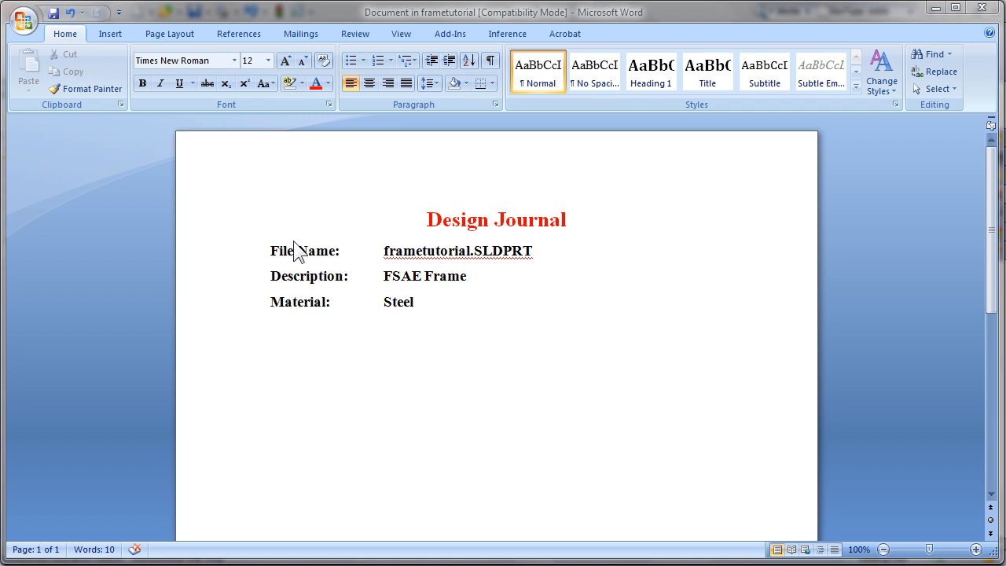
{"action": "mouse_move", "coordinate": [279, 348]}
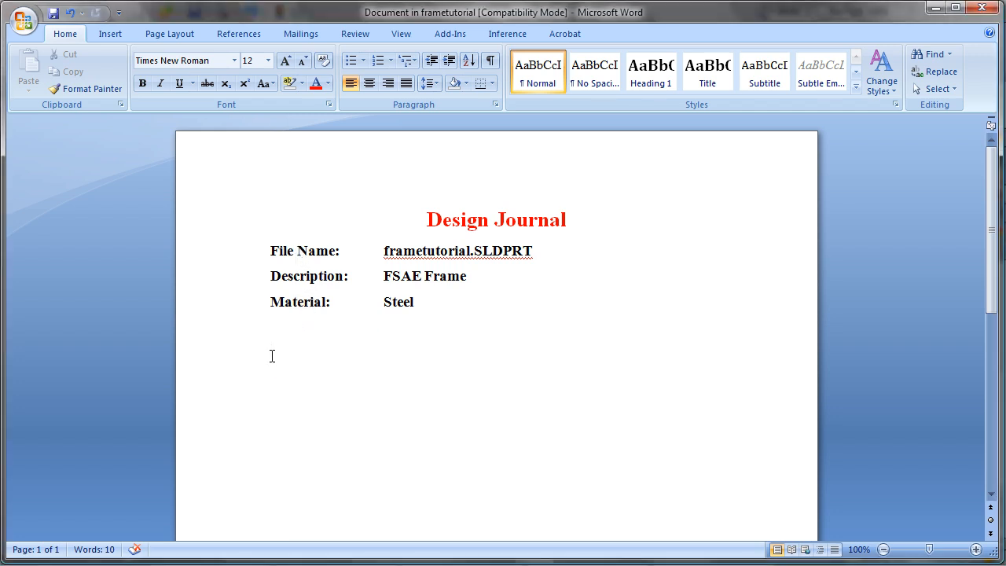
Step: Type '9/29/09 – Added front and rear suspension tabs. Saved tab sketches as blocks in FSAE'
{"action": "type", "text": "9/29/09 – Added front and rear suspension tabs.  Saved tab sketches as blocks in FSAE/Frame/Frame Tabs folder."}
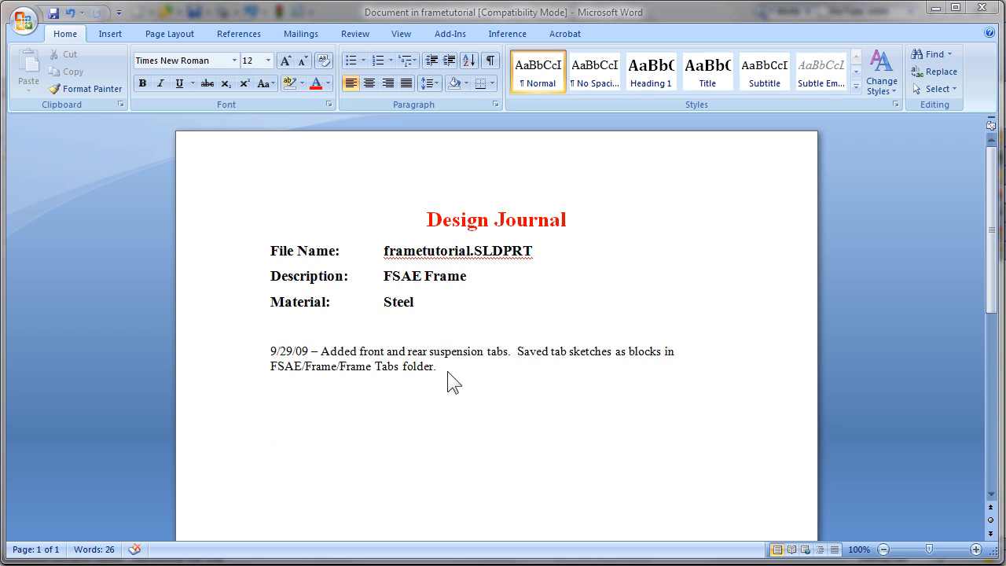